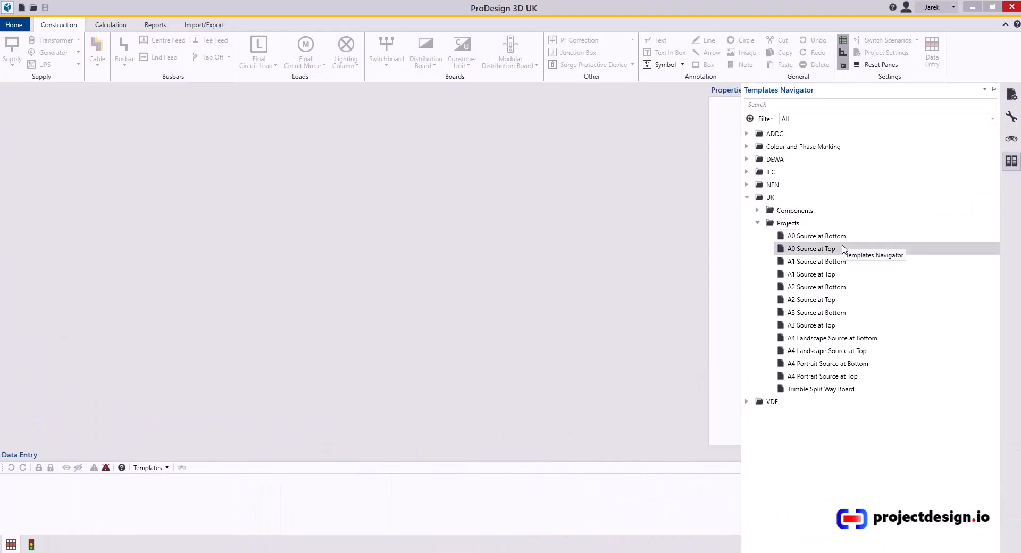
pyautogui.moveTo(814, 250)
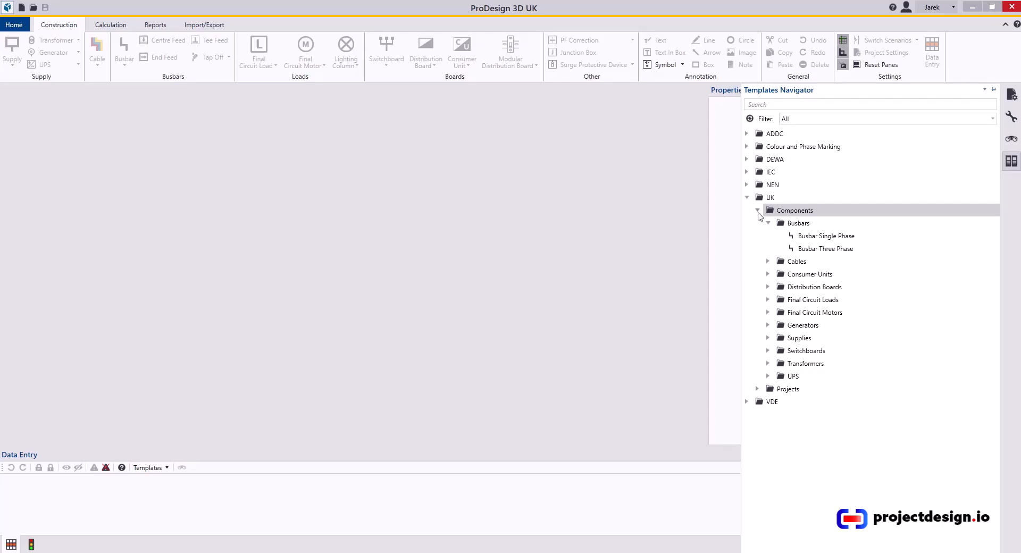
pyautogui.moveTo(762, 217)
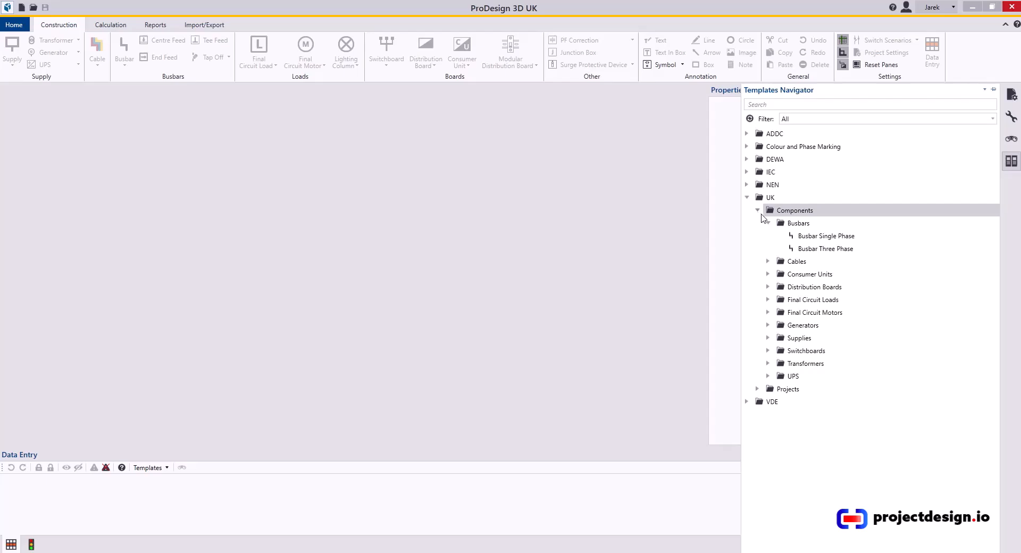
pyautogui.moveTo(826, 248)
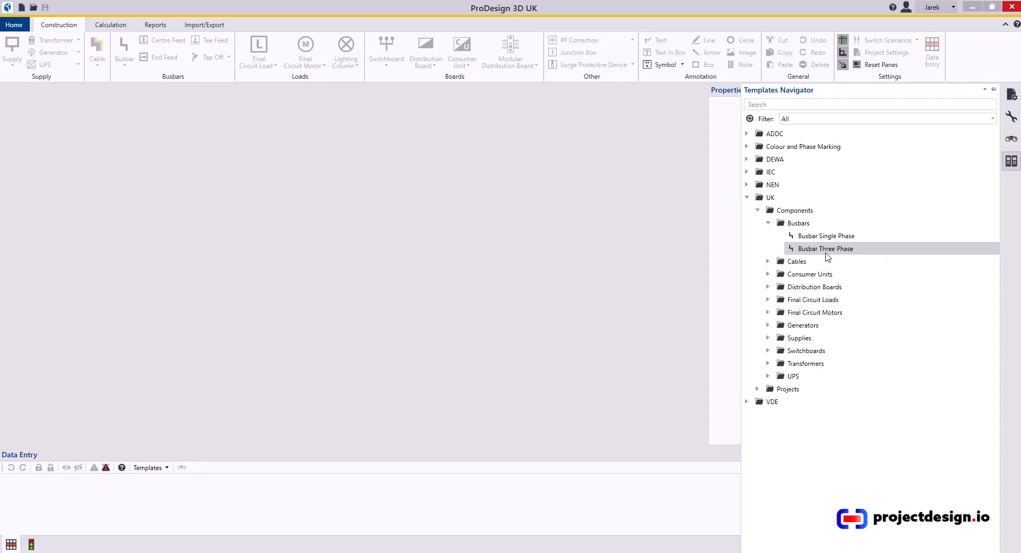
# - Open Busbar Three Phase in the Template Editor and auto-hide the Templates Navigator
pyautogui.doubleClick(826, 248)
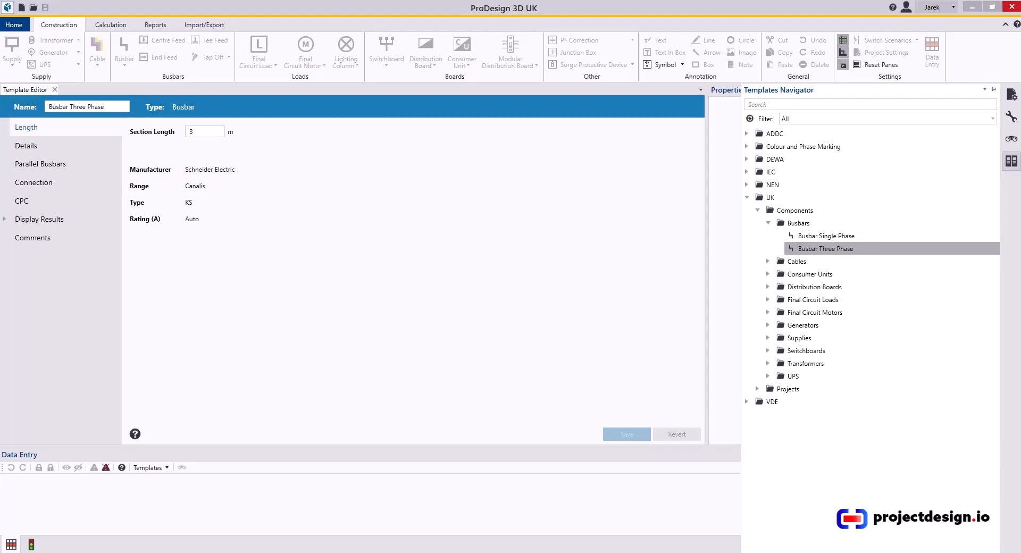
pyautogui.click(32, 200)
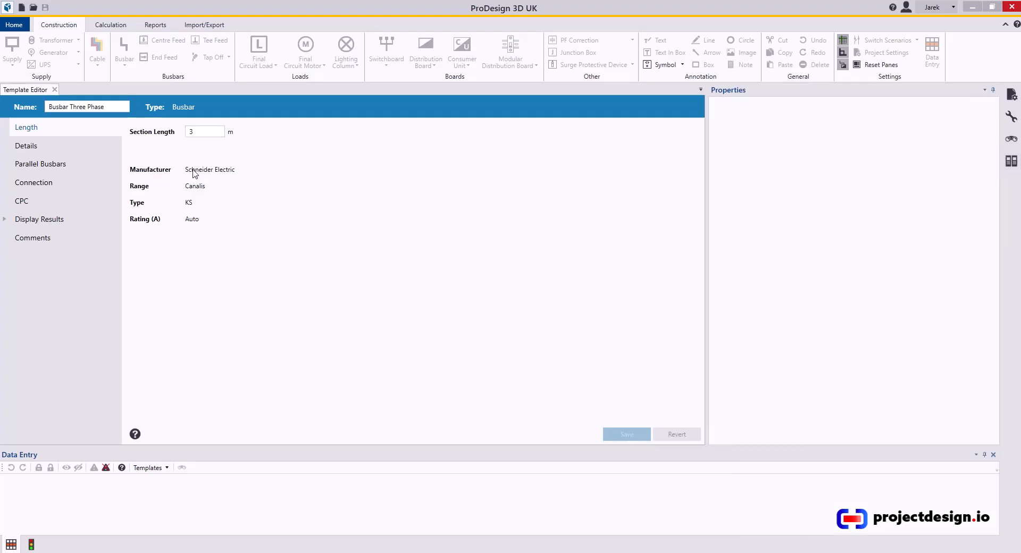
pyautogui.moveTo(196, 177)
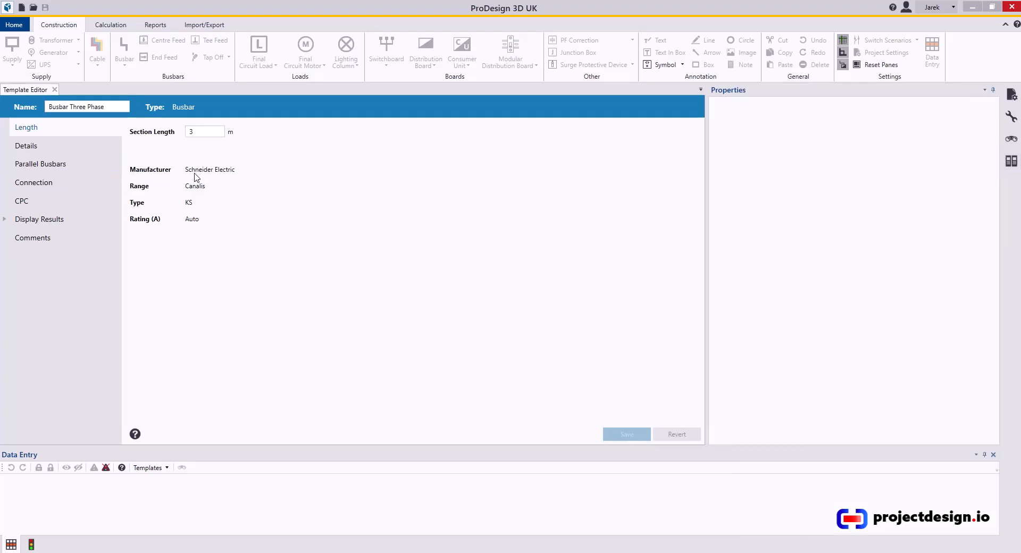
# - On the Details page, set manufacturer to Schneider Electric and installation to Vertical
pyautogui.click(26, 145)
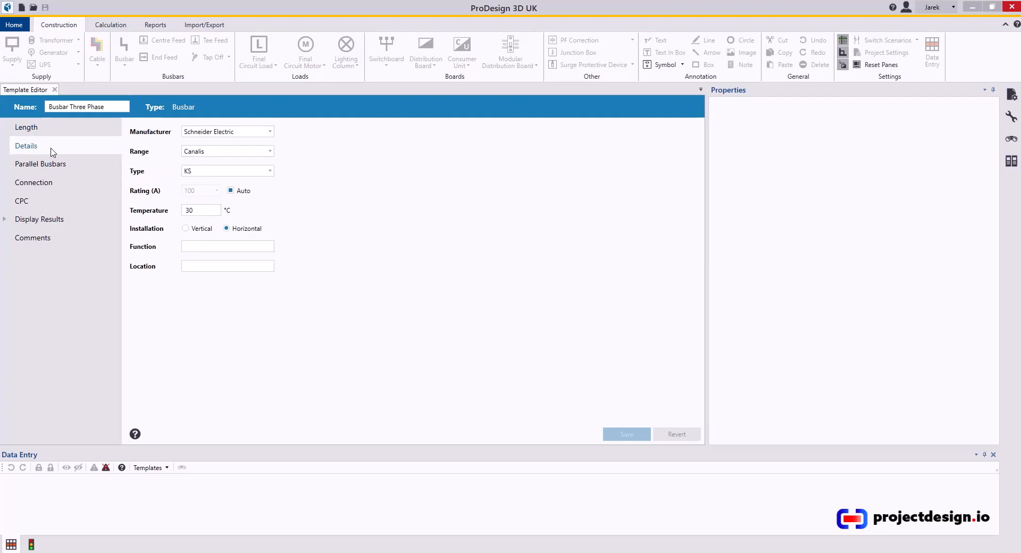
pyautogui.moveTo(44, 149)
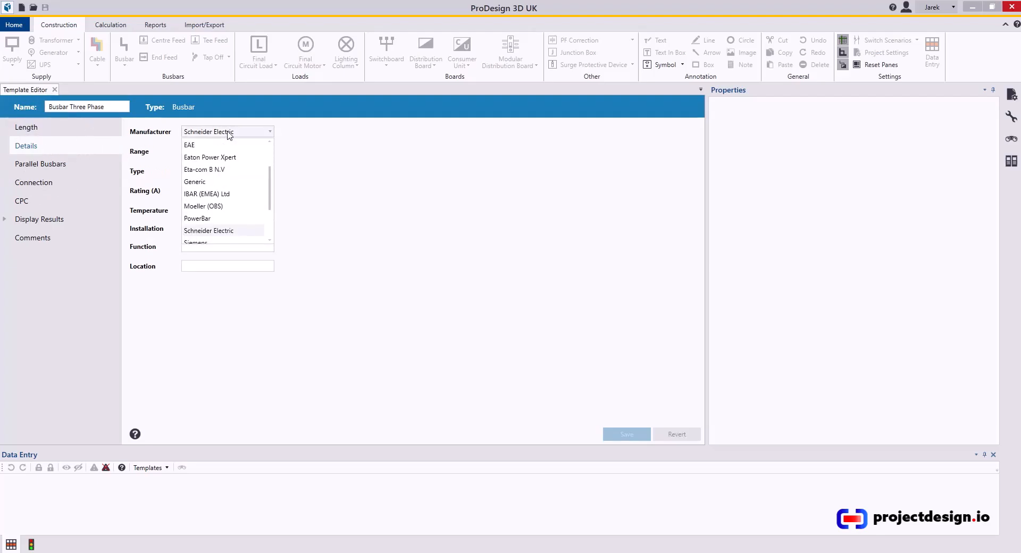
pyautogui.click(209, 231)
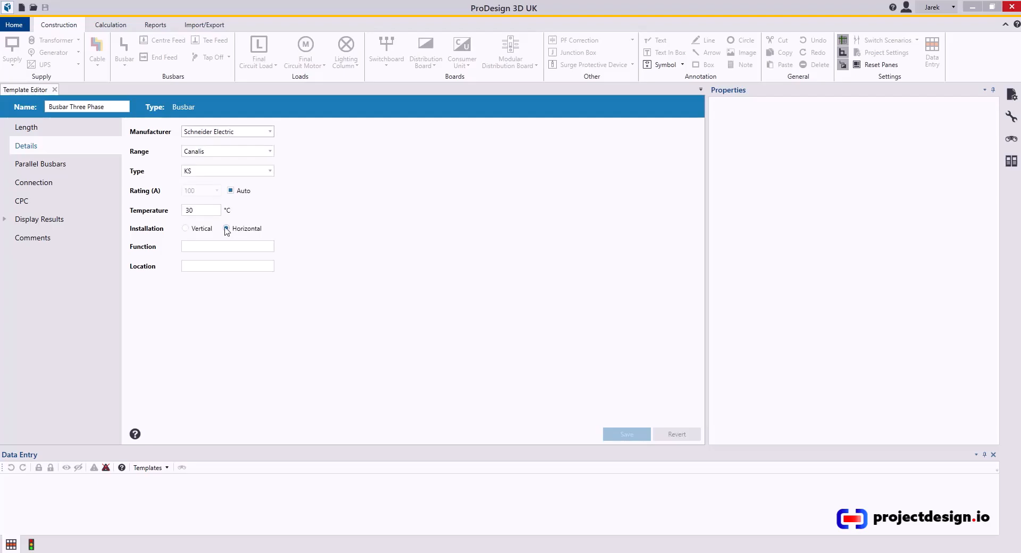
pyautogui.click(225, 228)
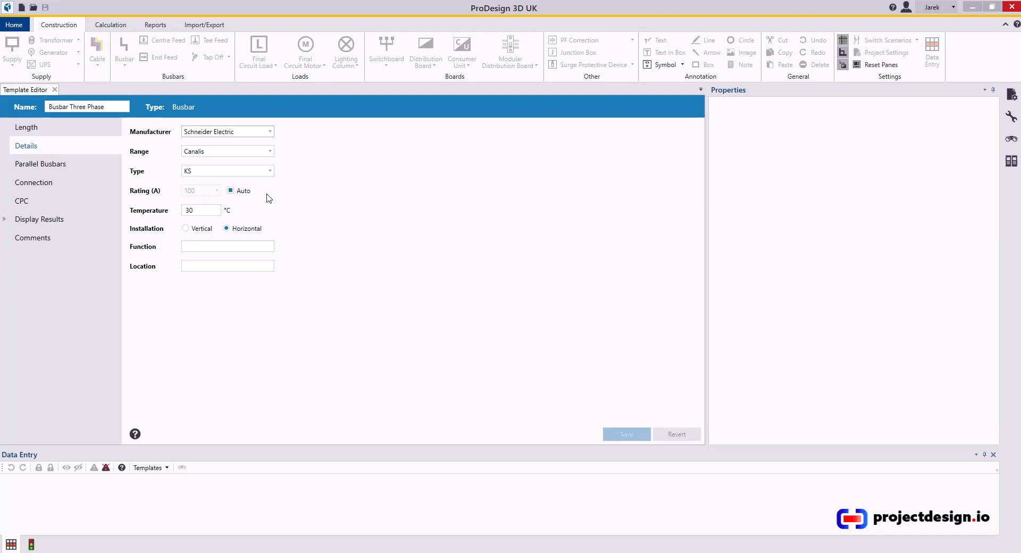
pyautogui.moveTo(232, 210)
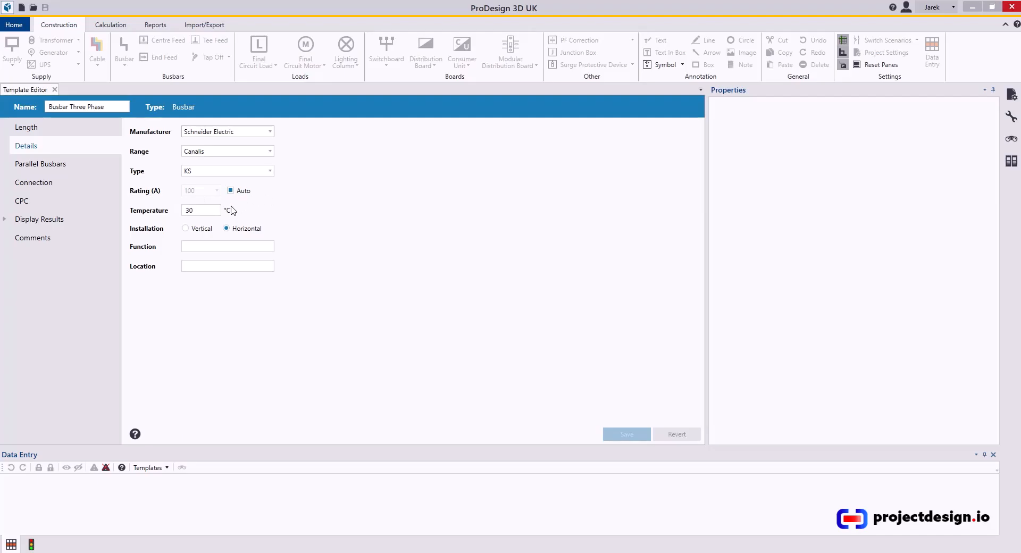
pyautogui.moveTo(229, 214)
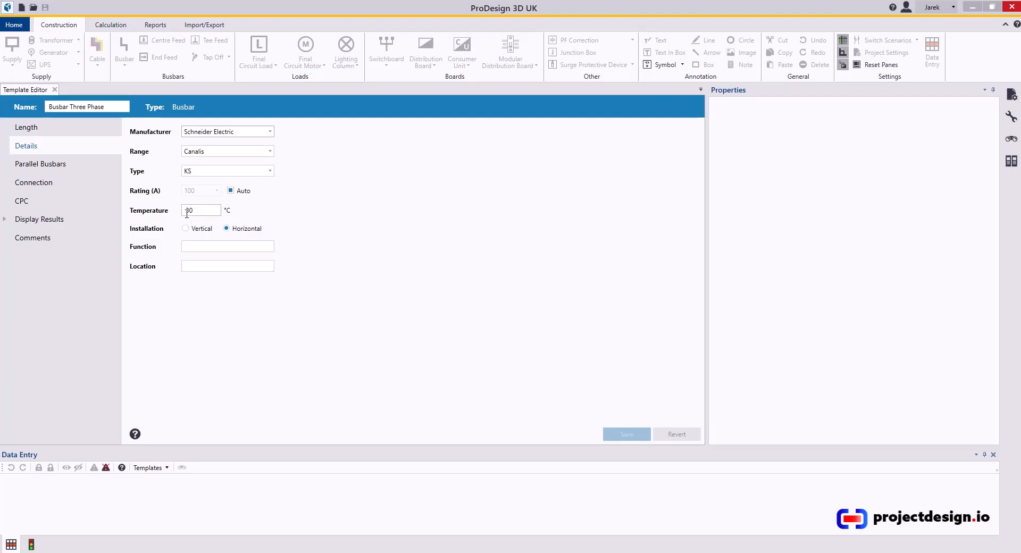
pyautogui.click(227, 246)
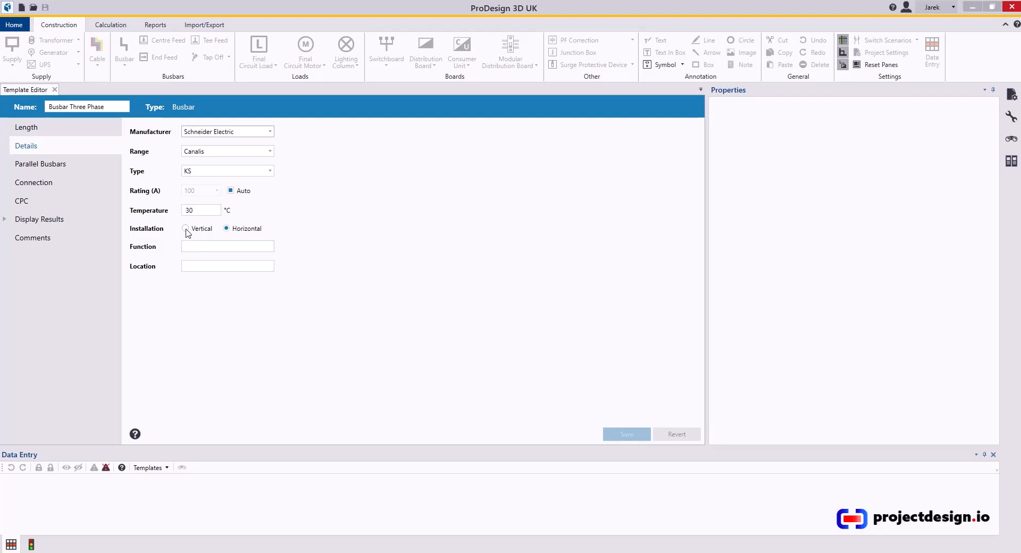
pyautogui.click(185, 228)
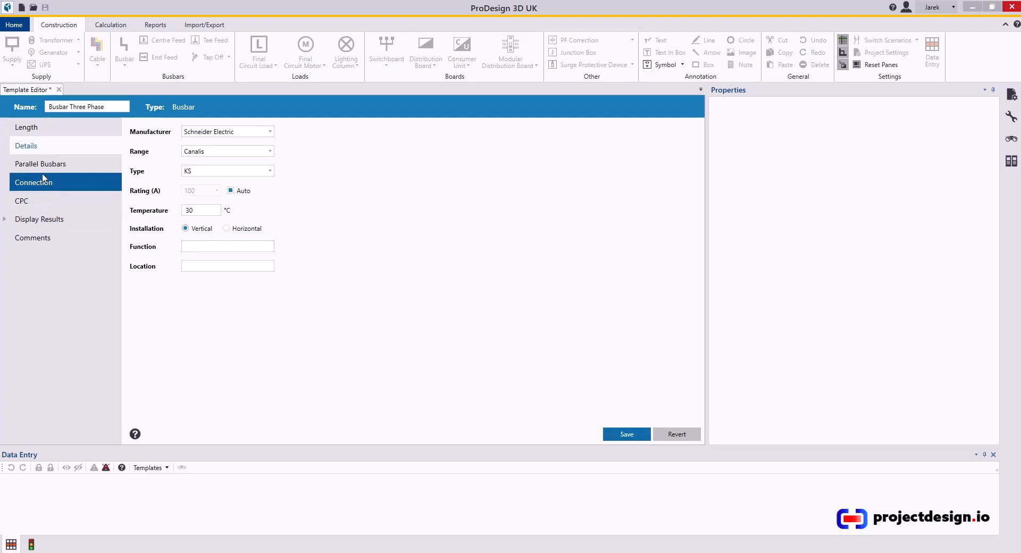
pyautogui.click(41, 164)
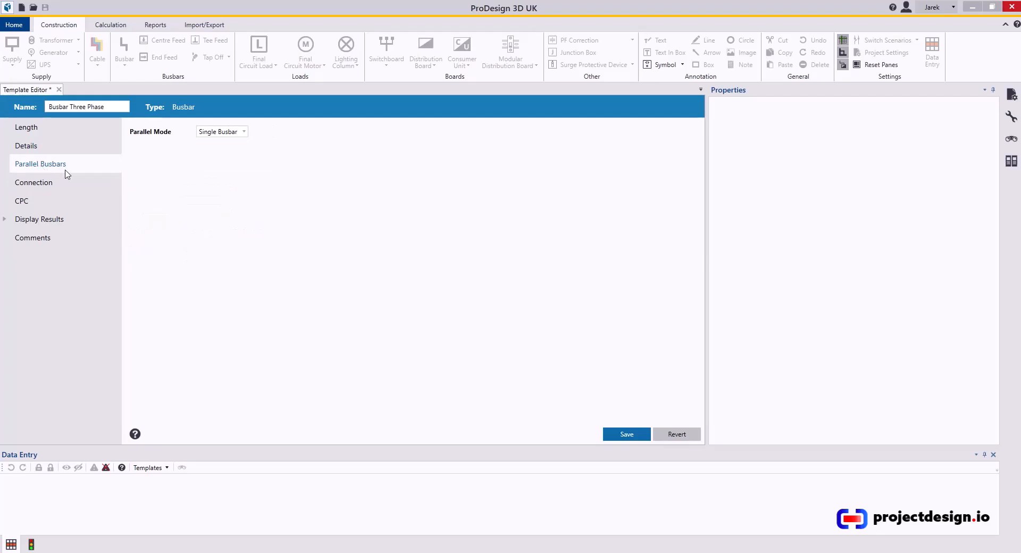
# - Confirm Single Busbar, review the three-phase TPN connection, and view integral busbar CPC
pyautogui.click(22, 200)
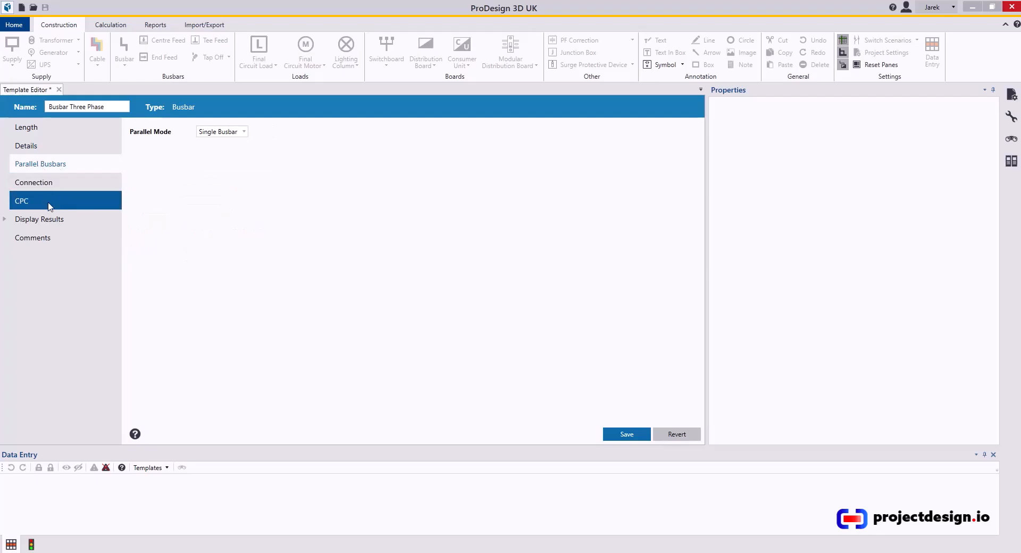
pyautogui.click(34, 183)
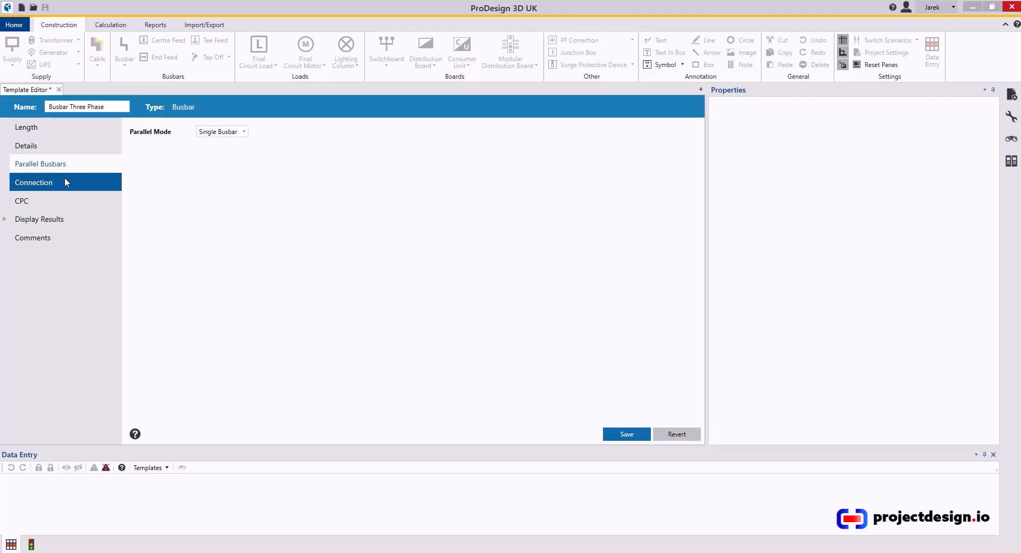
pyautogui.click(33, 182)
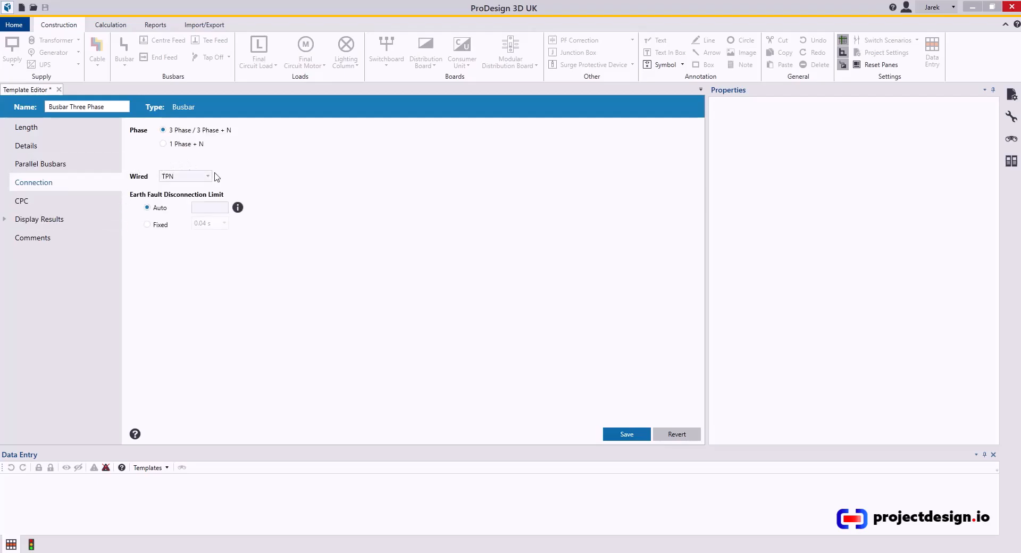
pyautogui.moveTo(209, 181)
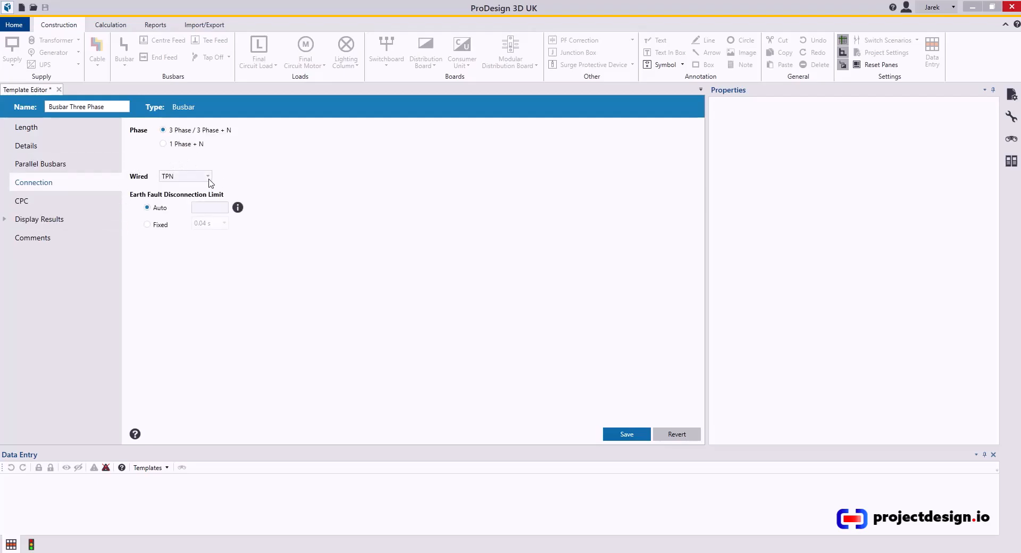
pyautogui.moveTo(205, 183)
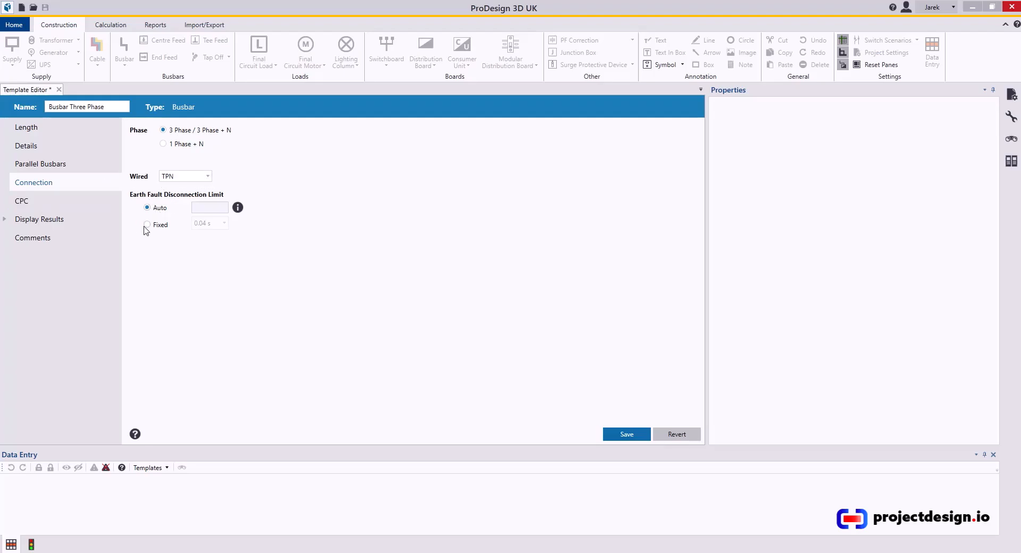
pyautogui.click(21, 200)
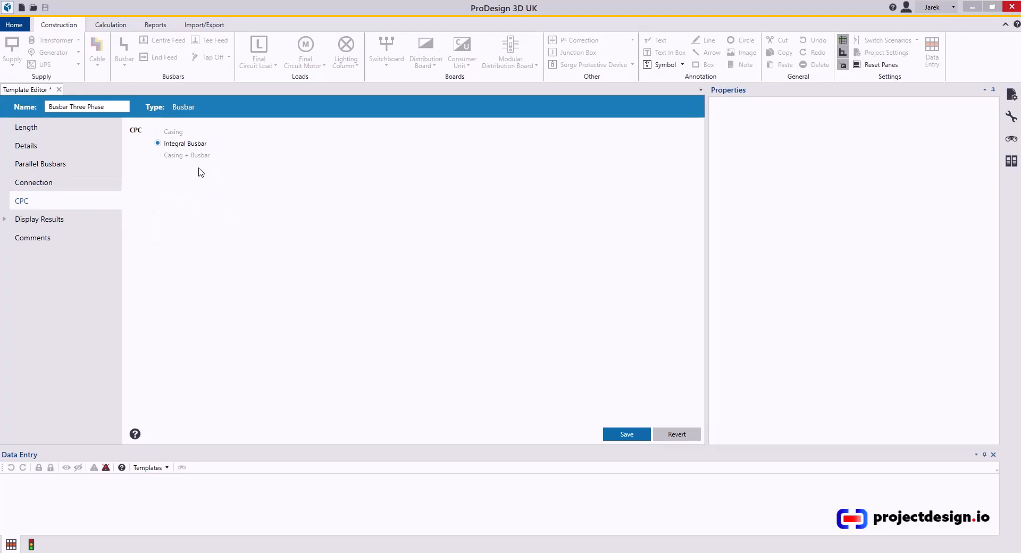
# - Review Display Results values, appearance and comments, then save the Busbar Three Phase template
pyautogui.click(39, 219)
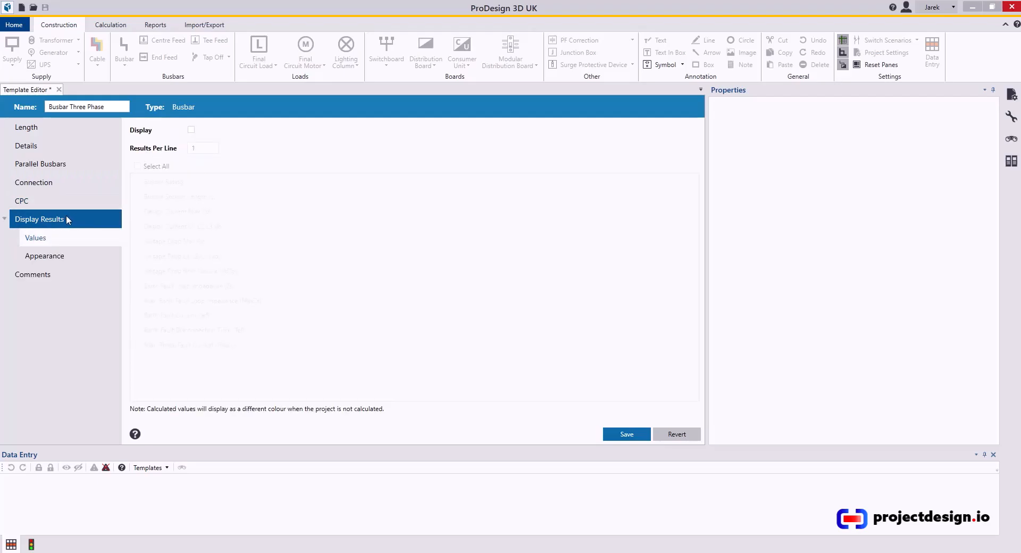
pyautogui.click(21, 200)
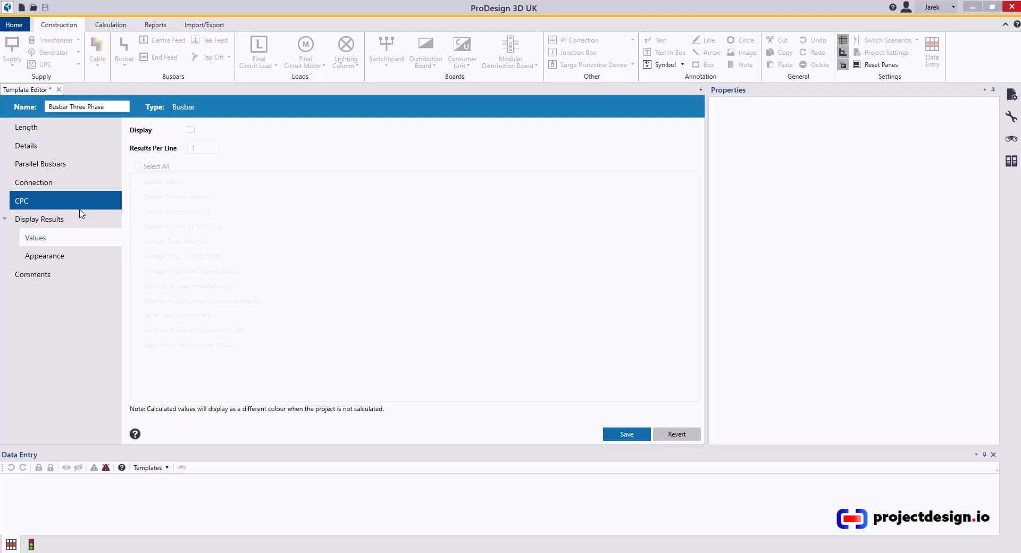
pyautogui.click(39, 219)
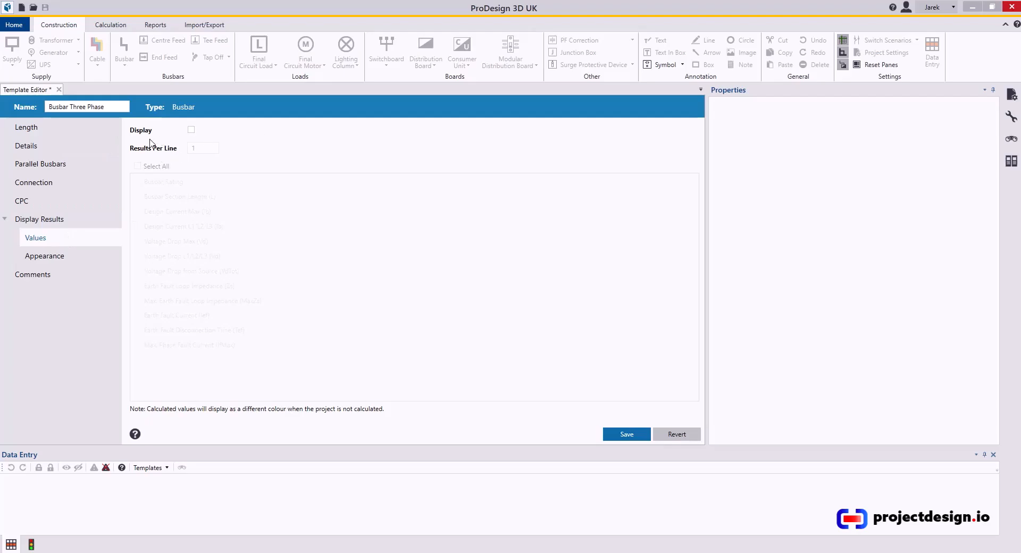
pyautogui.click(44, 255)
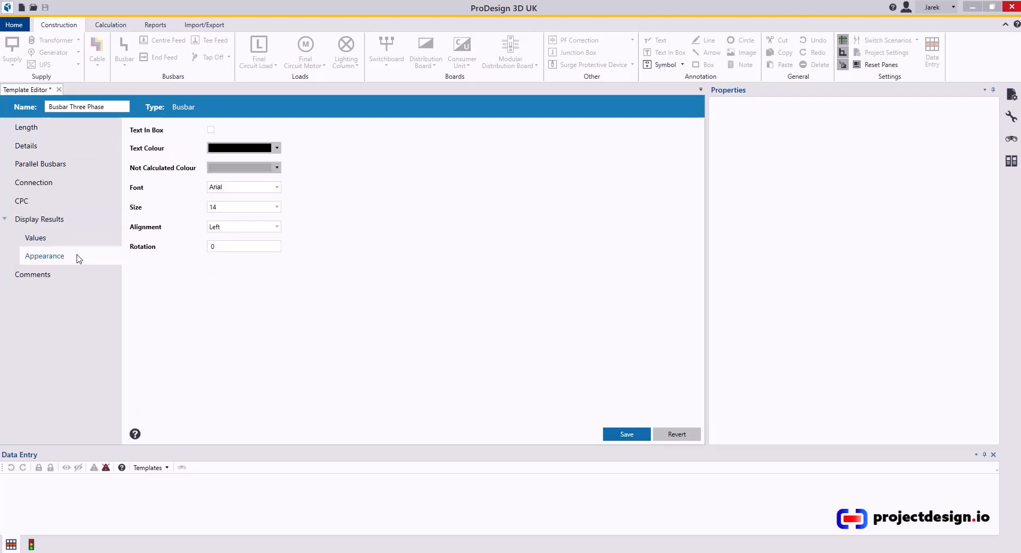
pyautogui.click(32, 274)
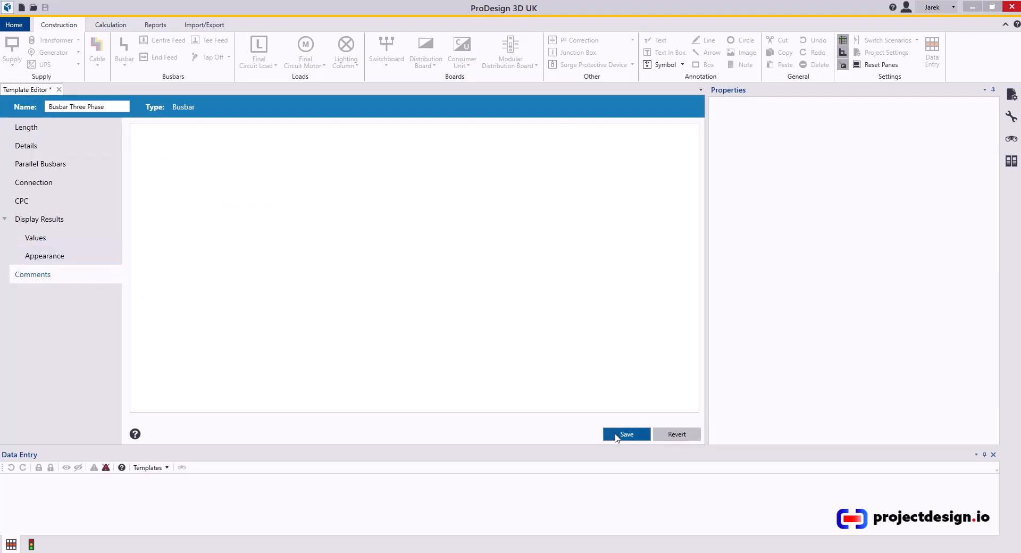
pyautogui.click(625, 434)
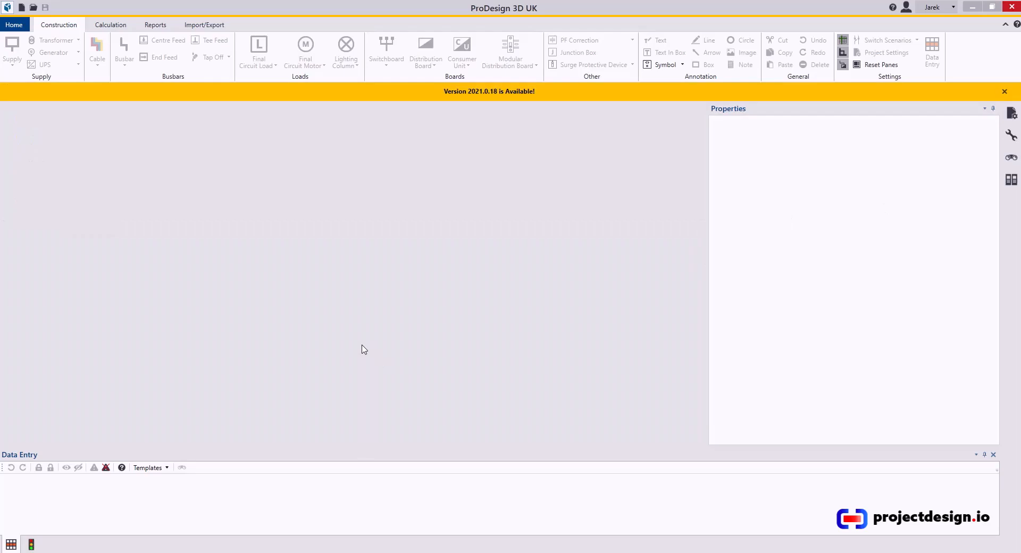